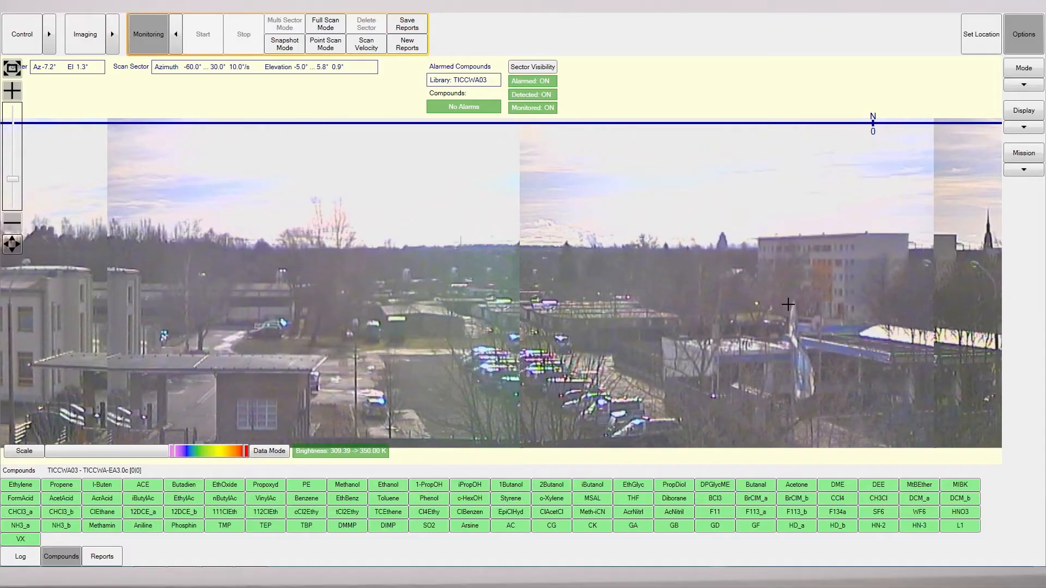
# - Draw a rectangular scan sector over the panorama image for monitoring
pyautogui.moveTo(787, 304); pyautogui.dragTo(826, 334)
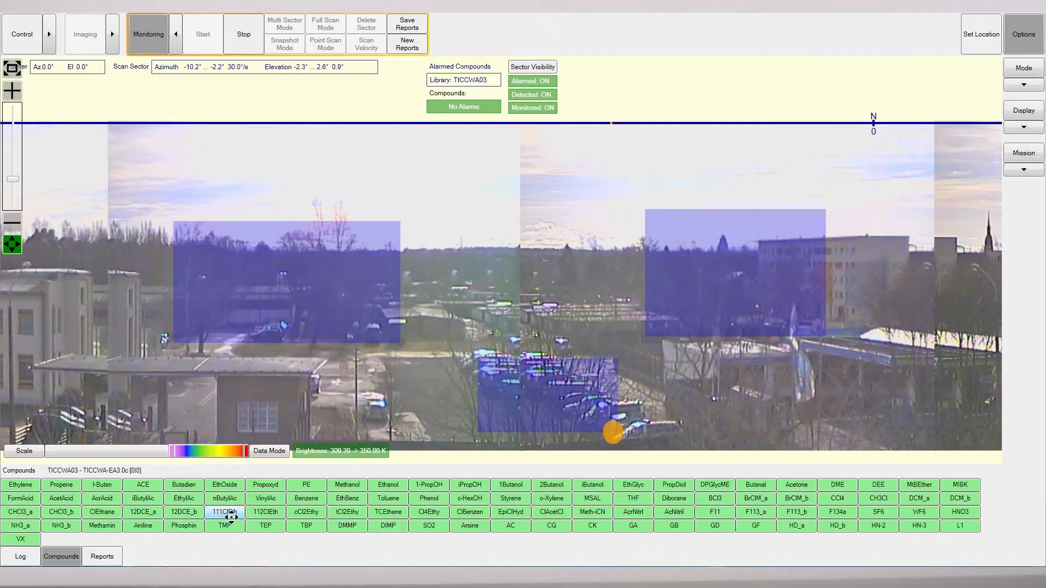
# - Switch to Full Scan Mode so one sector covers the panorama from -60° to 30° azimuth
pyautogui.click(836, 512)
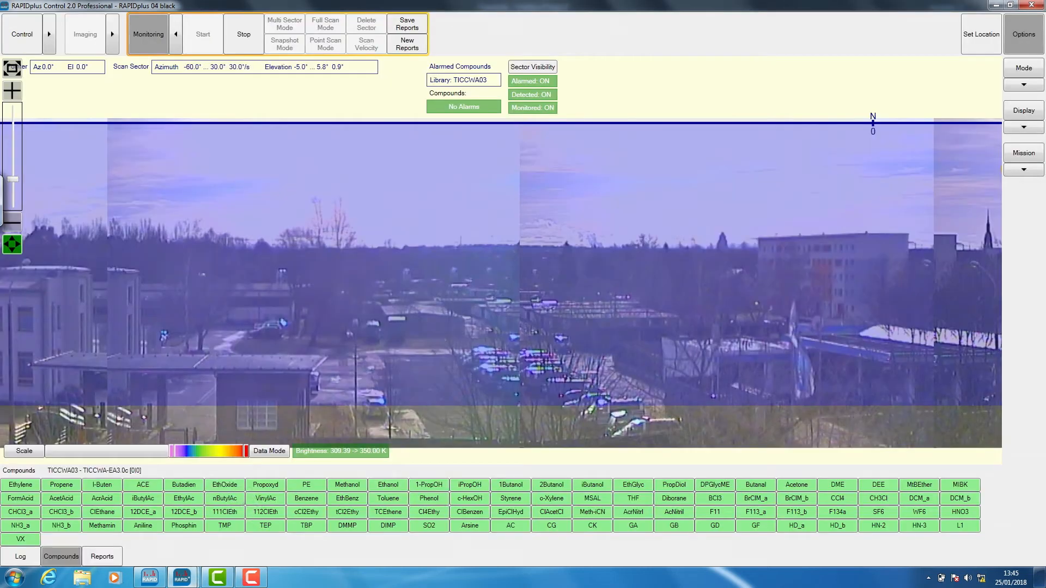
pyautogui.click(225, 498)
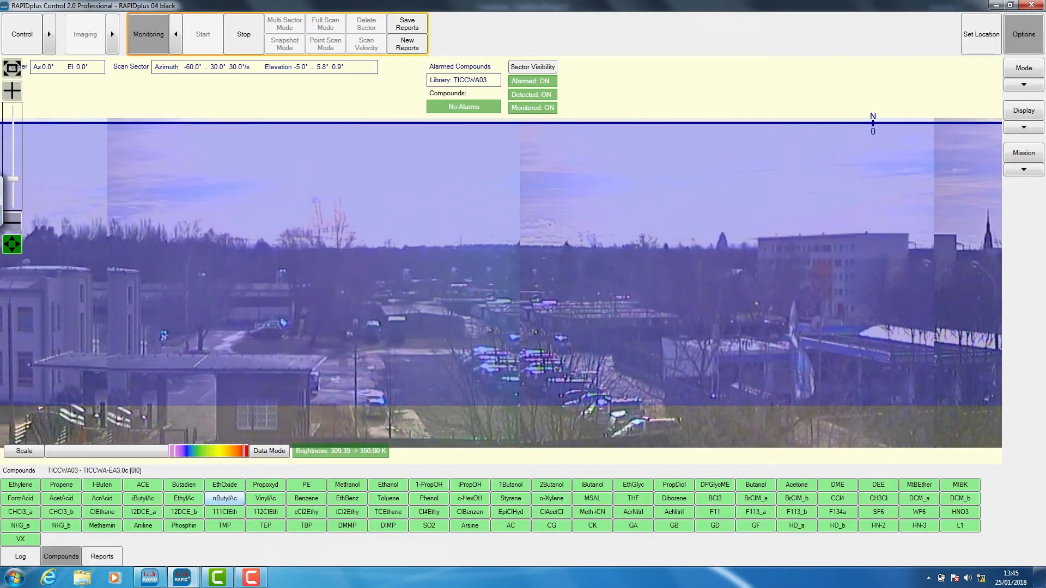